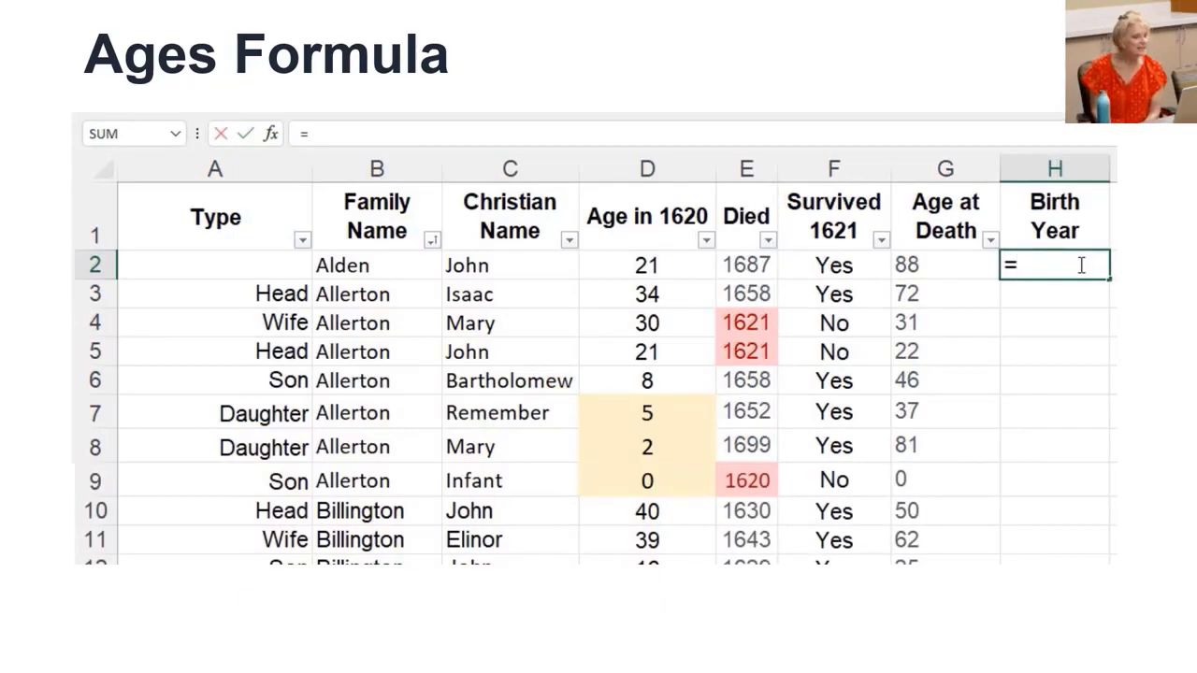
- Play the demonstration of starting the Birth Year formula in cell H2
{"action": "left_click", "coordinate": [744, 266]}
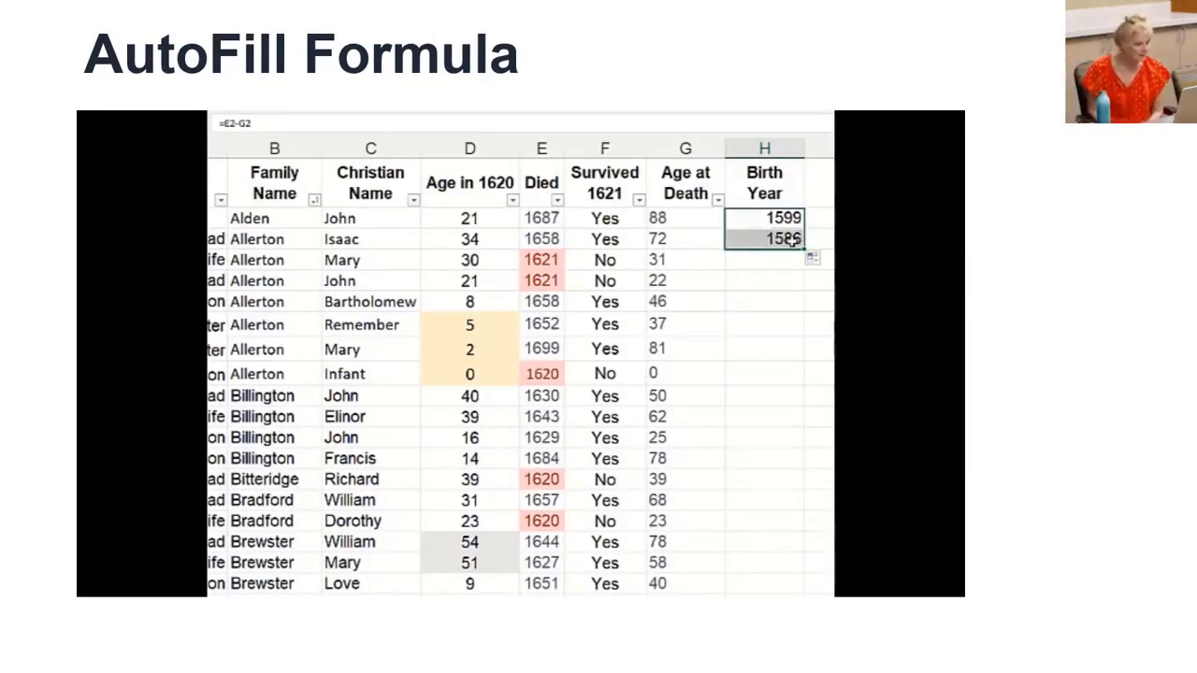
- Play the fill-handle demonstration filling the Birth Year formula down to row 15
{"action": "left_click_drag", "start_coordinate": [763, 239], "coordinate": [763, 584]}
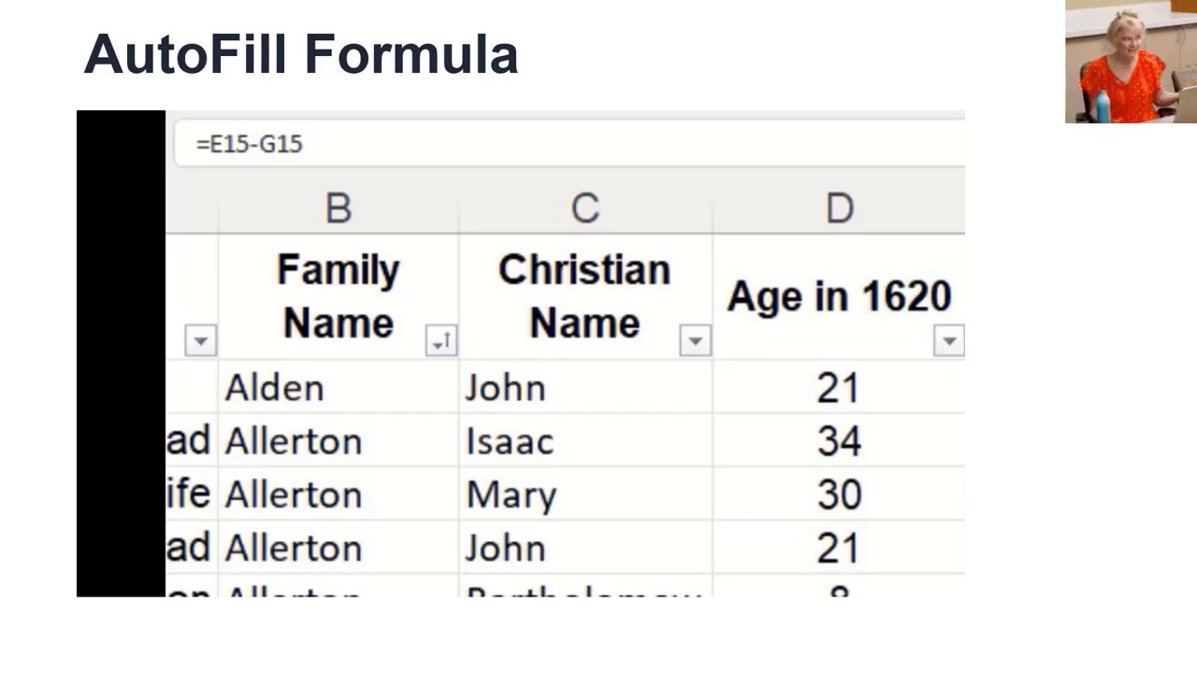
{"action": "key", "text": "right"}
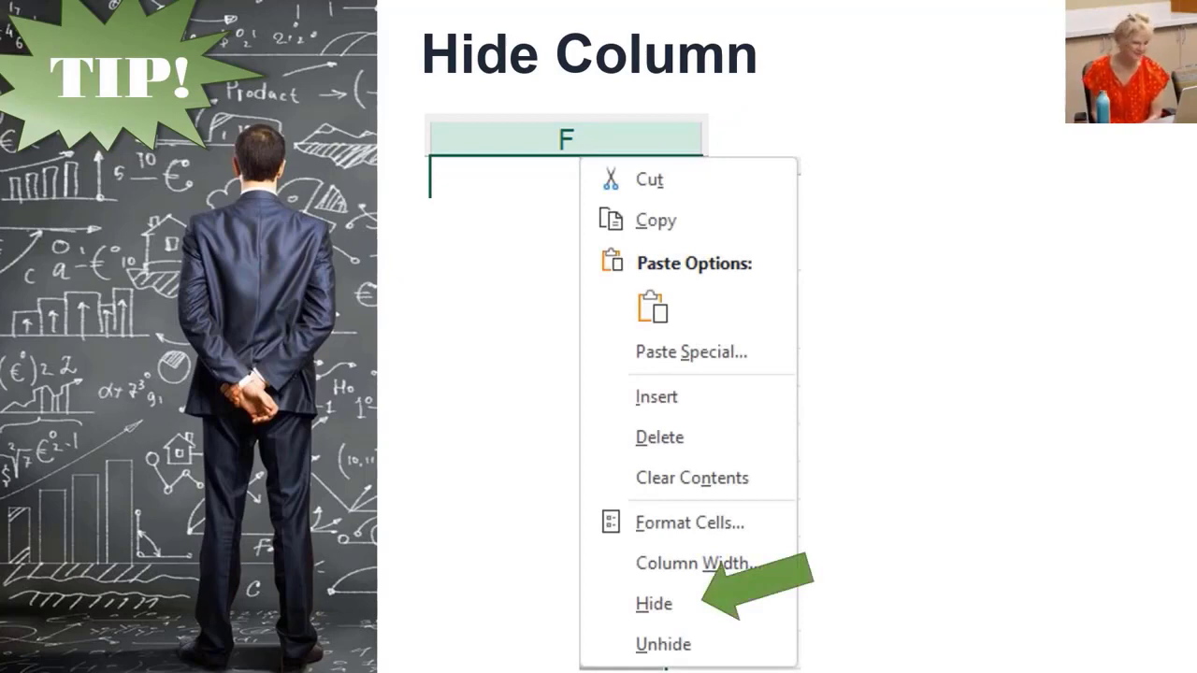
- Play the right-click Hide animation that removes column F, leaving E beside G
{"action": "left_click", "coordinate": [655, 603]}
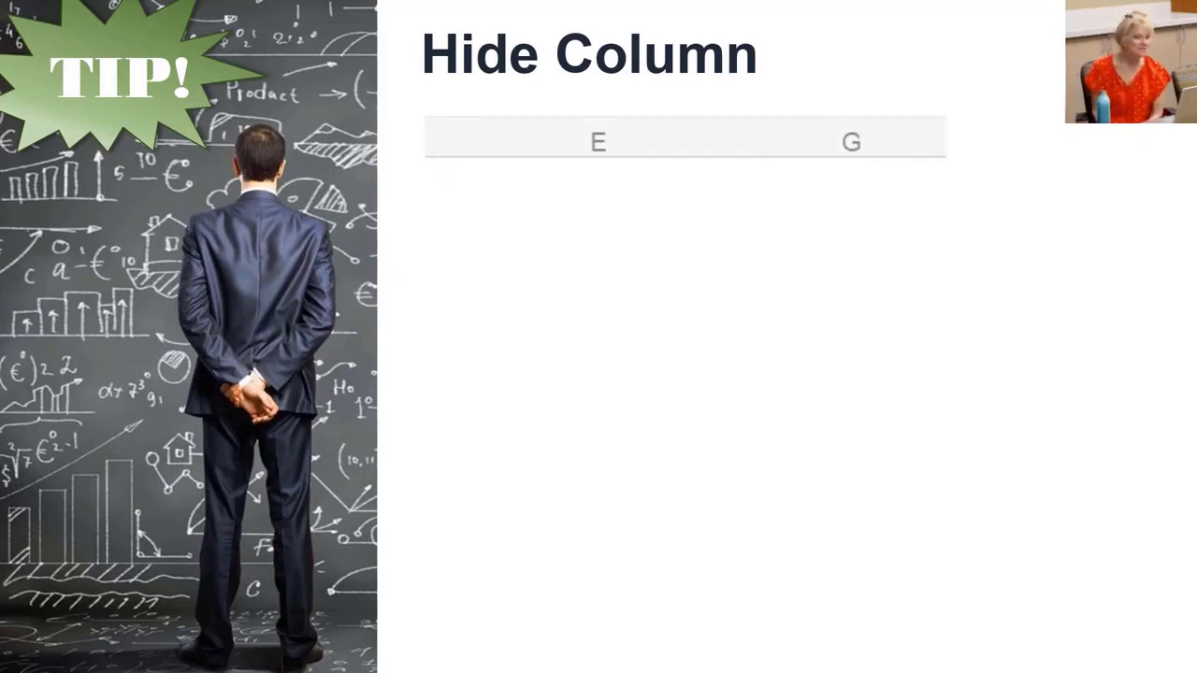